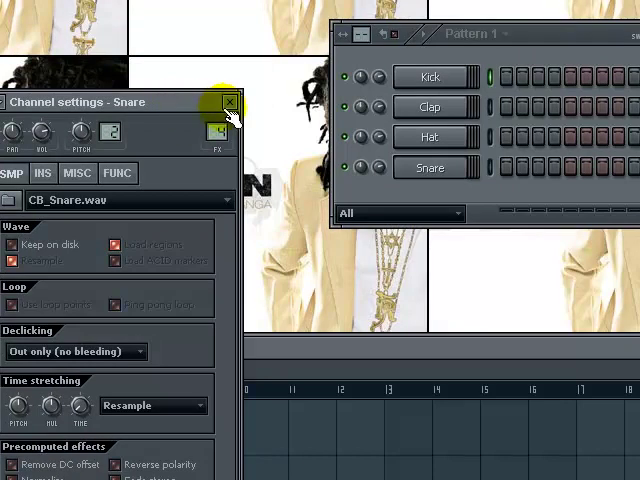
Close the Snare channel settings window, leaving the four-drum step pattern.
click(230, 104)
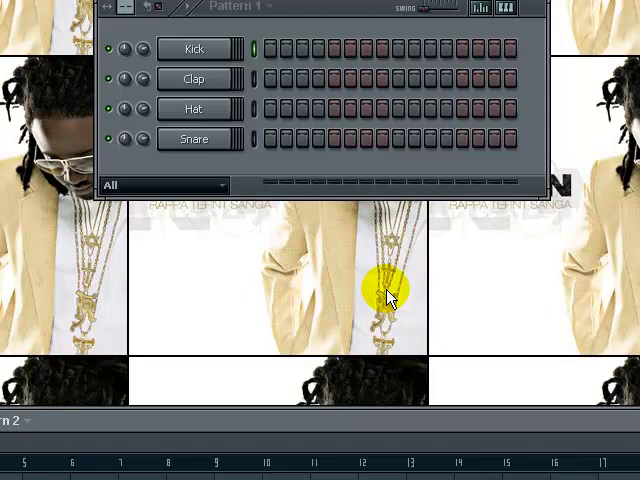
mouse_move(388, 292)
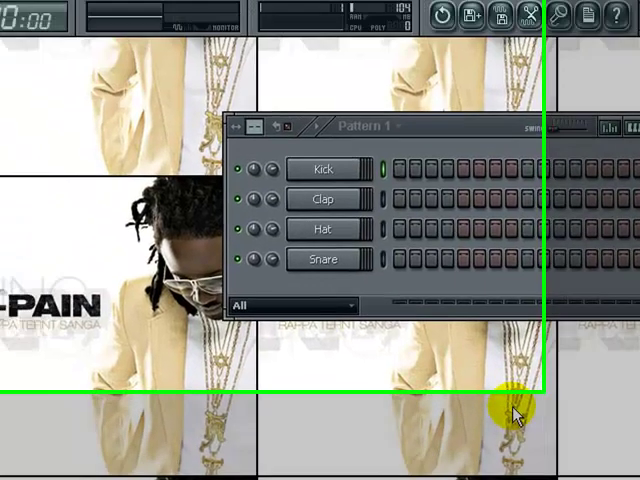
Show the sample browser from the View menu and scroll to the Vocals folder.
click(154, 8)
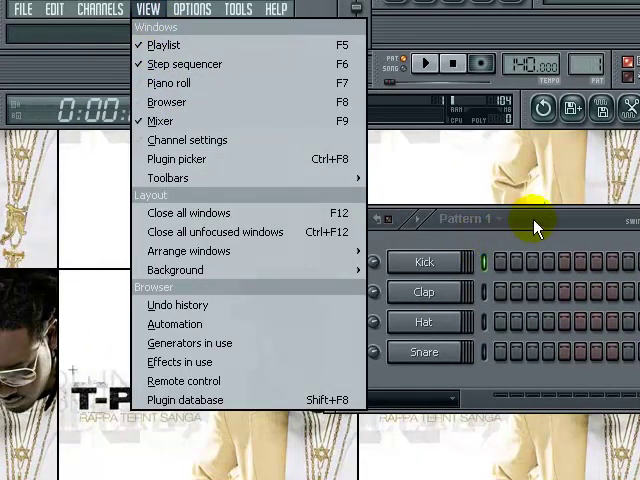
mouse_move(168, 102)
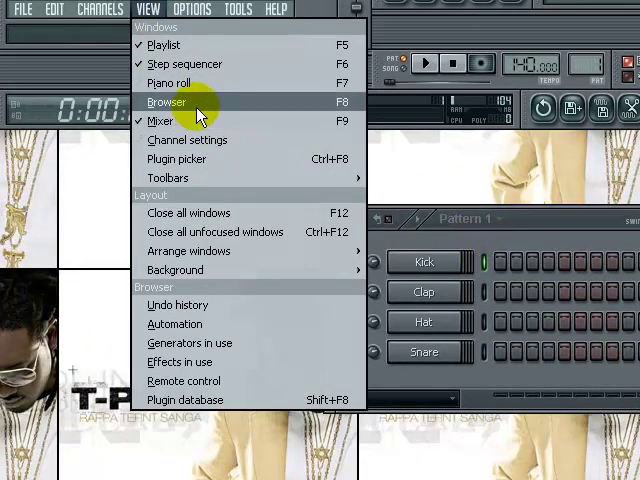
click(168, 102)
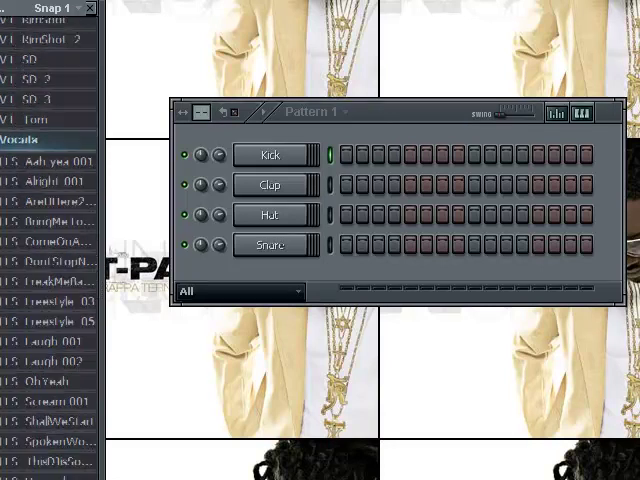
scroll(down, 3)
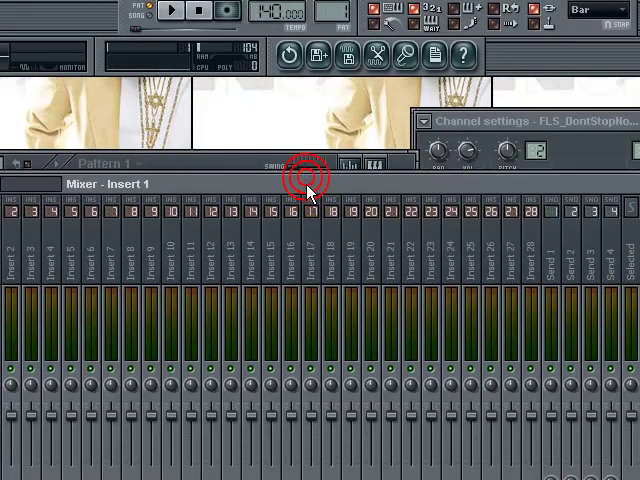
Add Auto-Tune VST to an effect slot of mixer Insert 1 for the vocal channel.
click(300, 180)
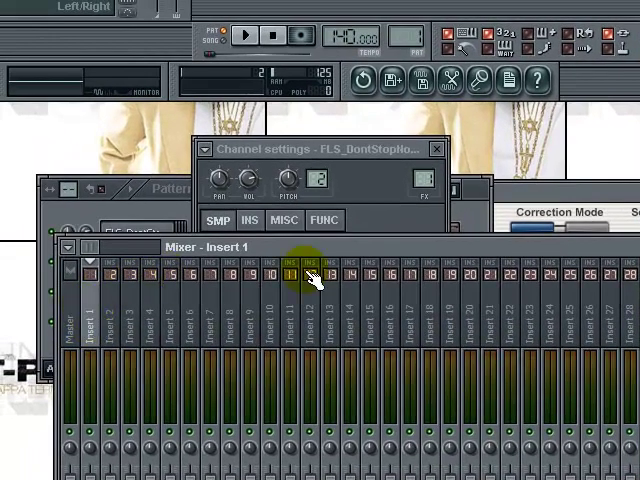
Set Auto-Tune's scale to Major and turn the vibrato amount down to zero.
click(218, 220)
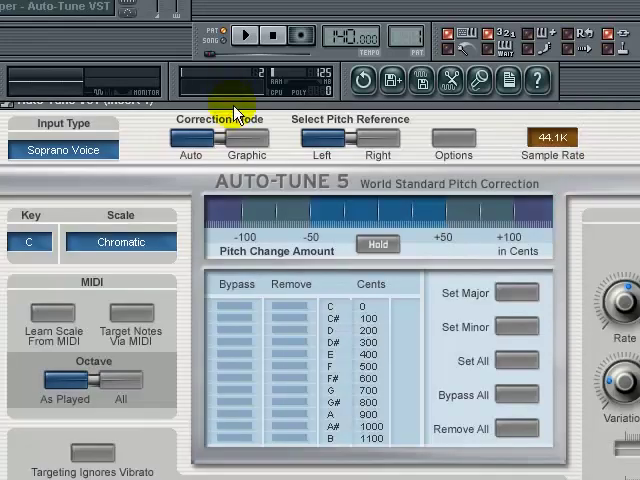
mouse_move(570, 264)
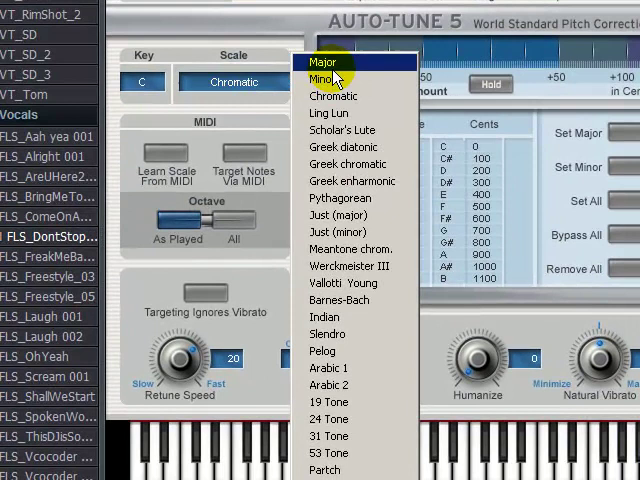
click(324, 62)
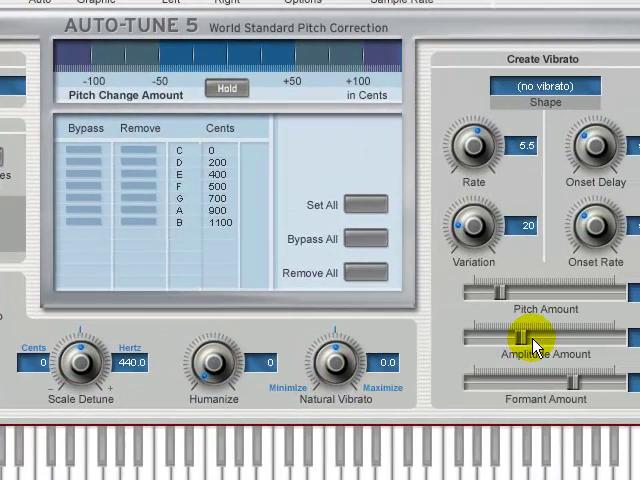
drag(520, 330, 500, 296)
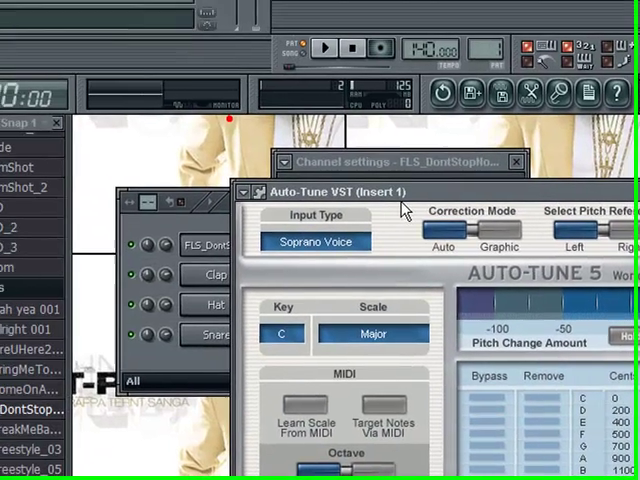
click(290, 332)
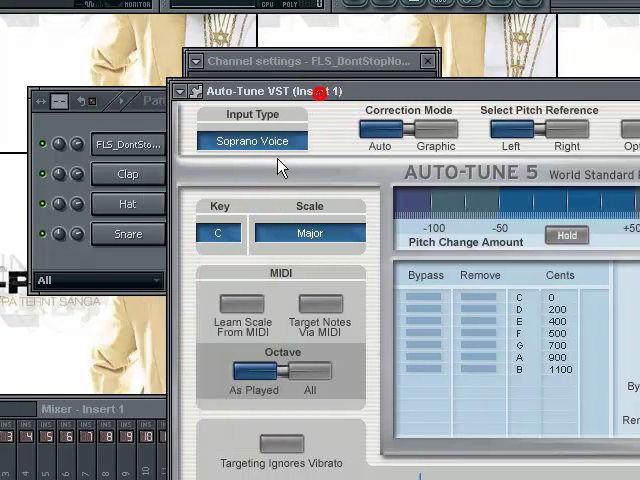
click(218, 232)
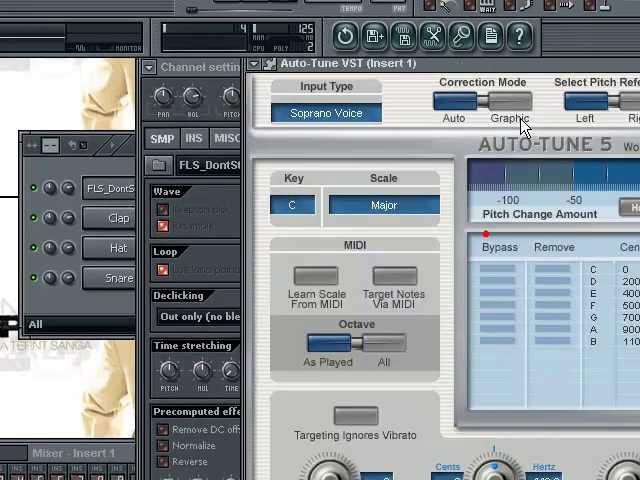
Try F-sharp and other keys, settle on D-flat major, and bring the vocal channel settings forward.
click(292, 204)
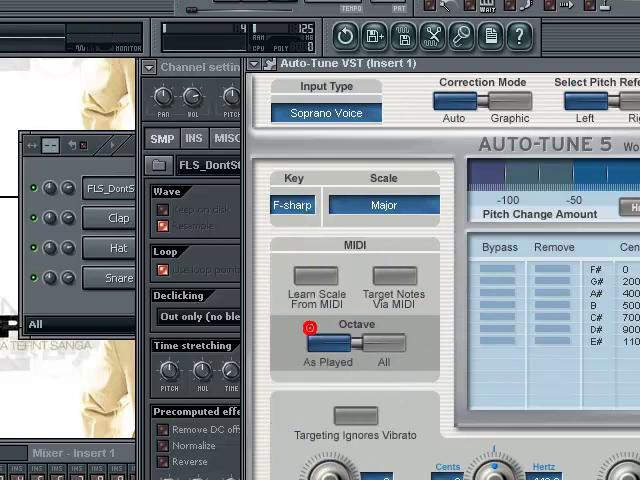
click(292, 204)
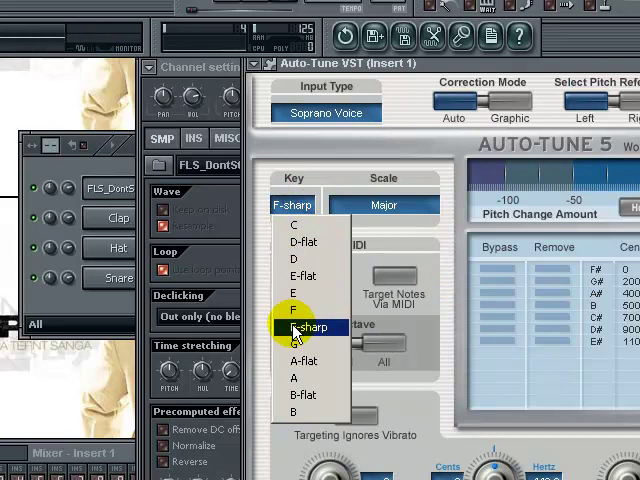
mouse_move(300, 242)
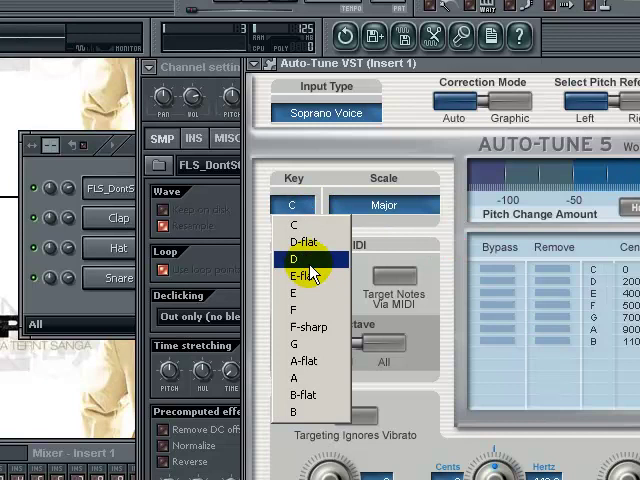
mouse_move(308, 276)
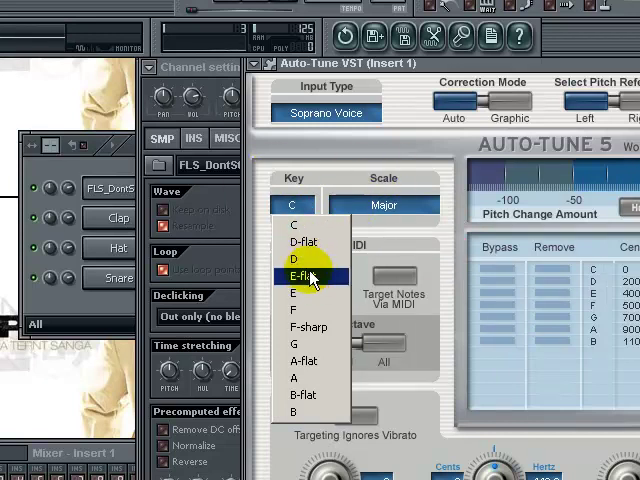
mouse_move(308, 326)
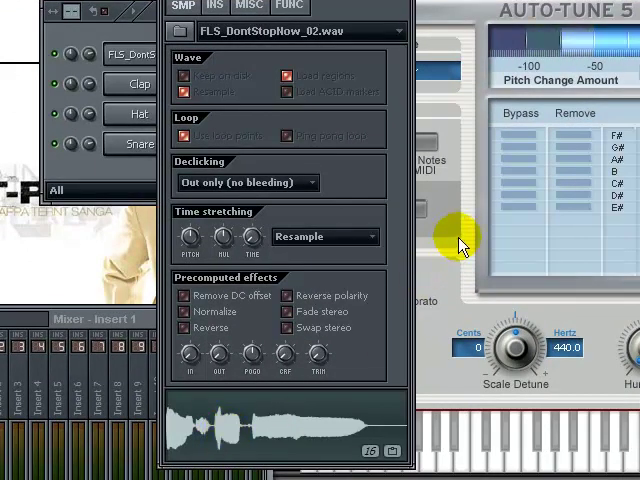
click(330, 72)
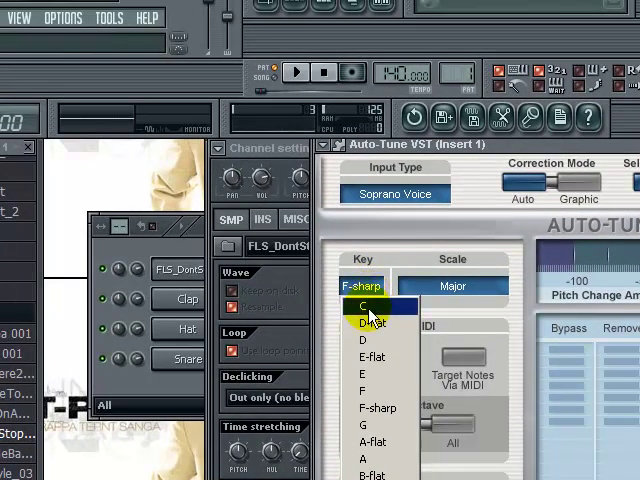
click(372, 324)
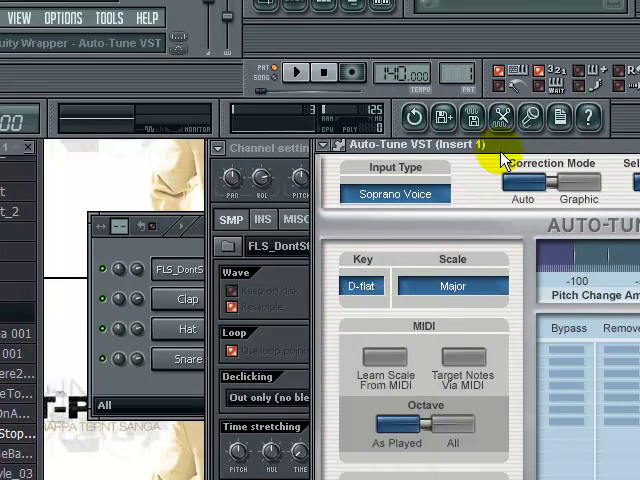
click(496, 144)
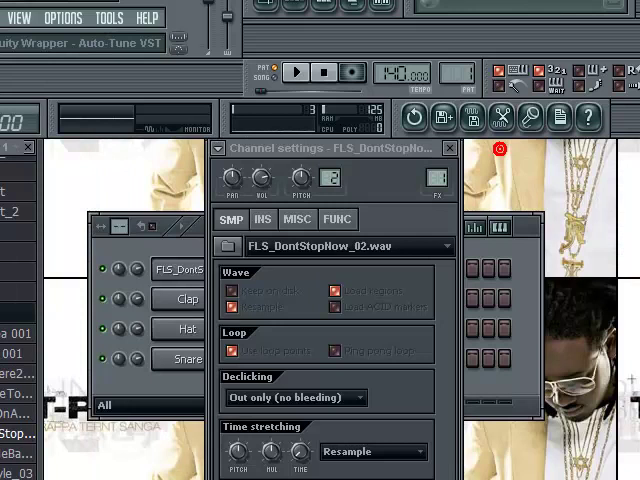